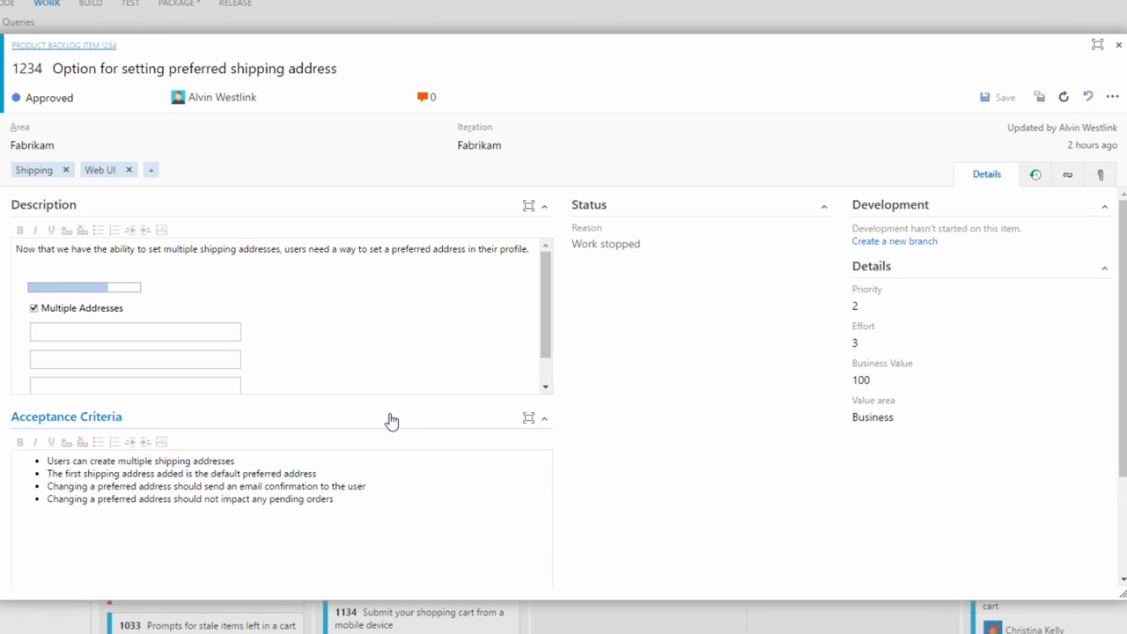
pyautogui.moveTo(894, 241)
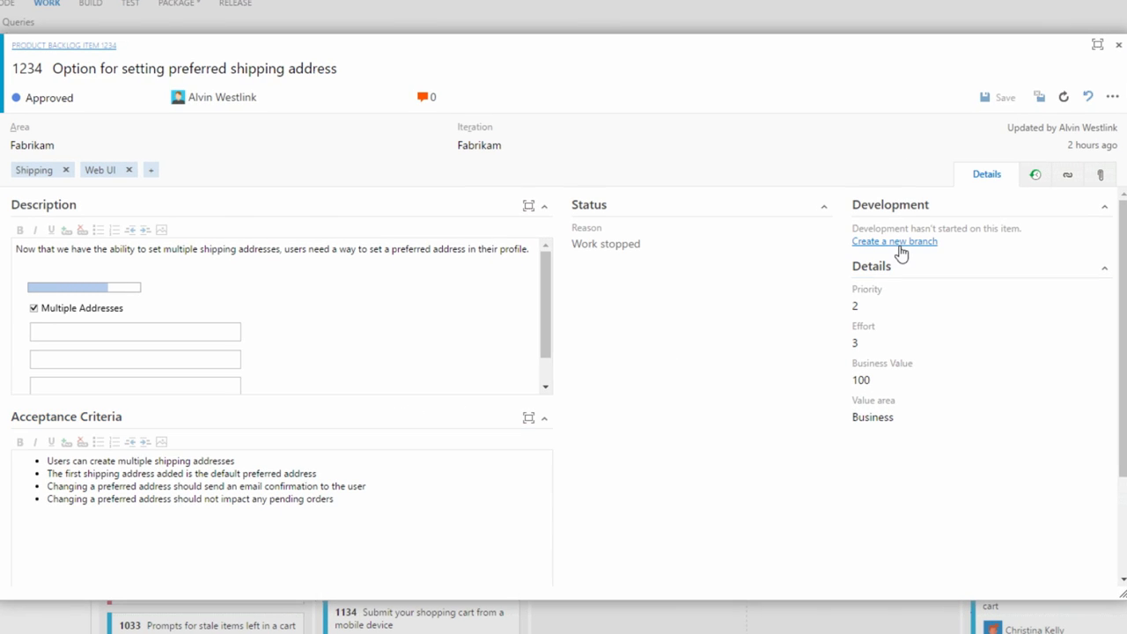
# - Create a new branch from master linked to work item 1234 via its Development section
pyautogui.click(894, 241)
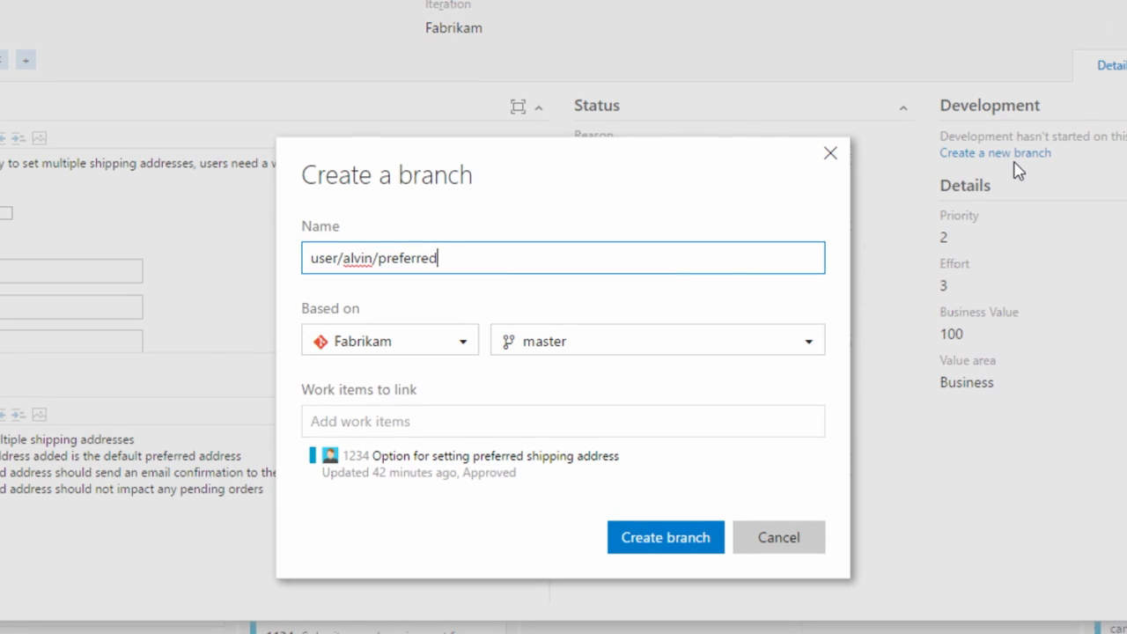
pyautogui.click(665, 537)
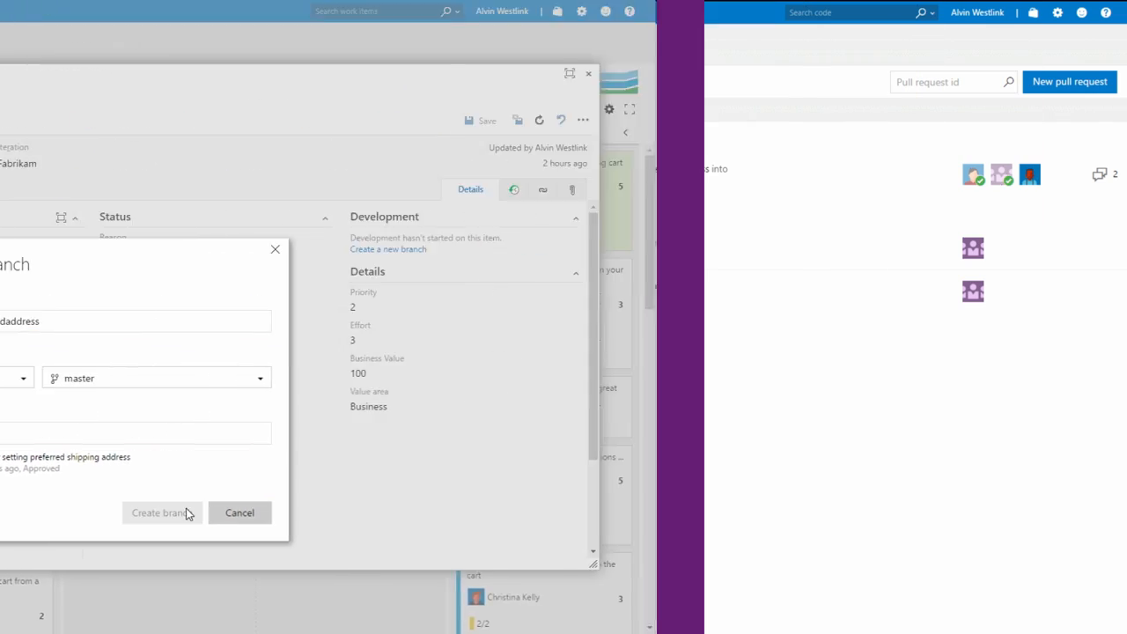
# - View the 'Adding a new address controller' pull request and its linked work item 1234
pyautogui.click(239, 512)
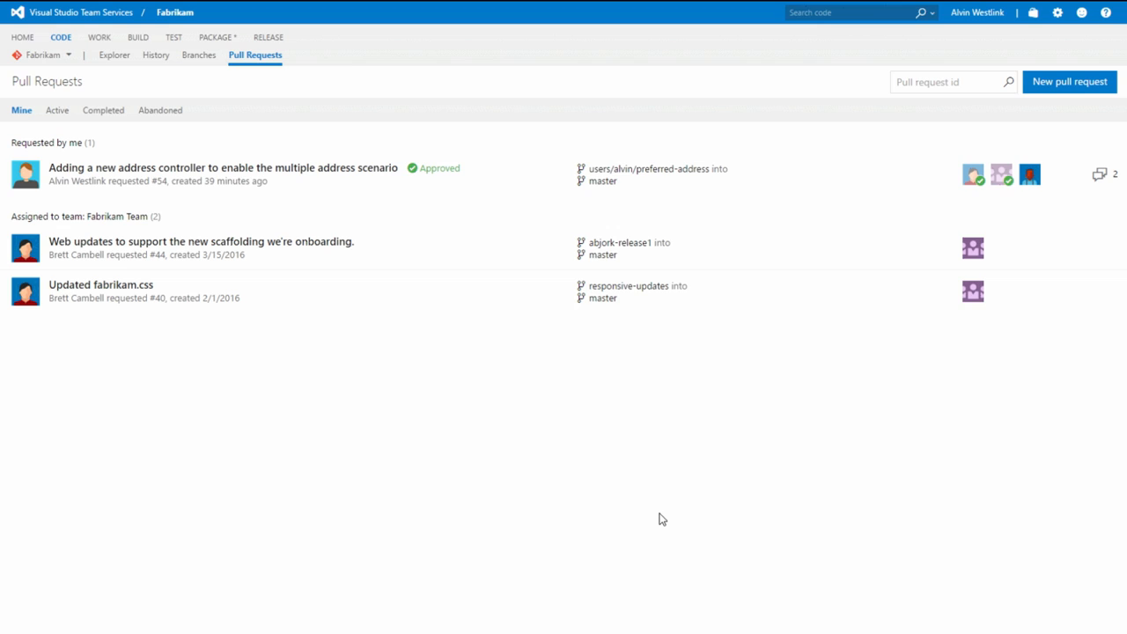
pyautogui.click(222, 167)
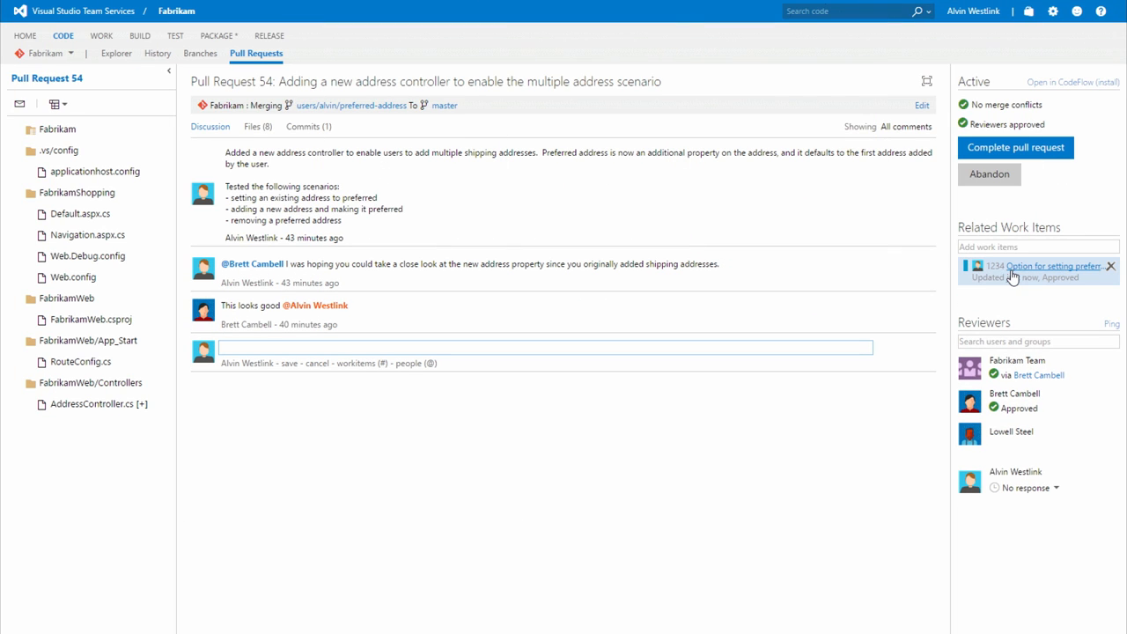
pyautogui.click(1048, 266)
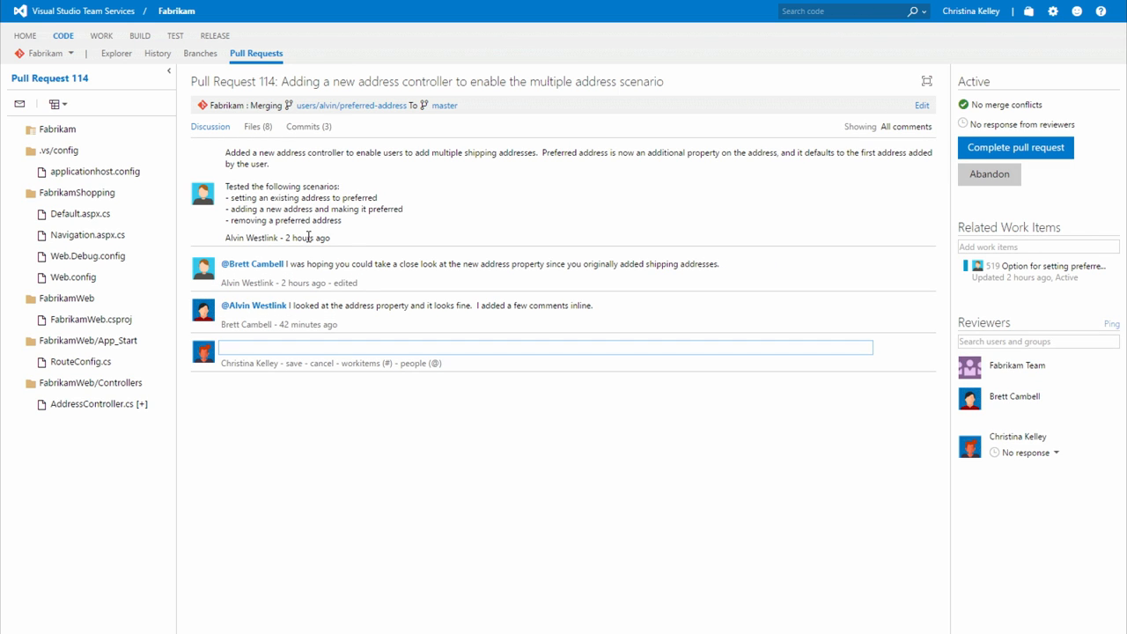
# - Comment on the new Address MapRoute line in RouteConfig.cs suggesting the name parameter be included
pyautogui.click(83, 361)
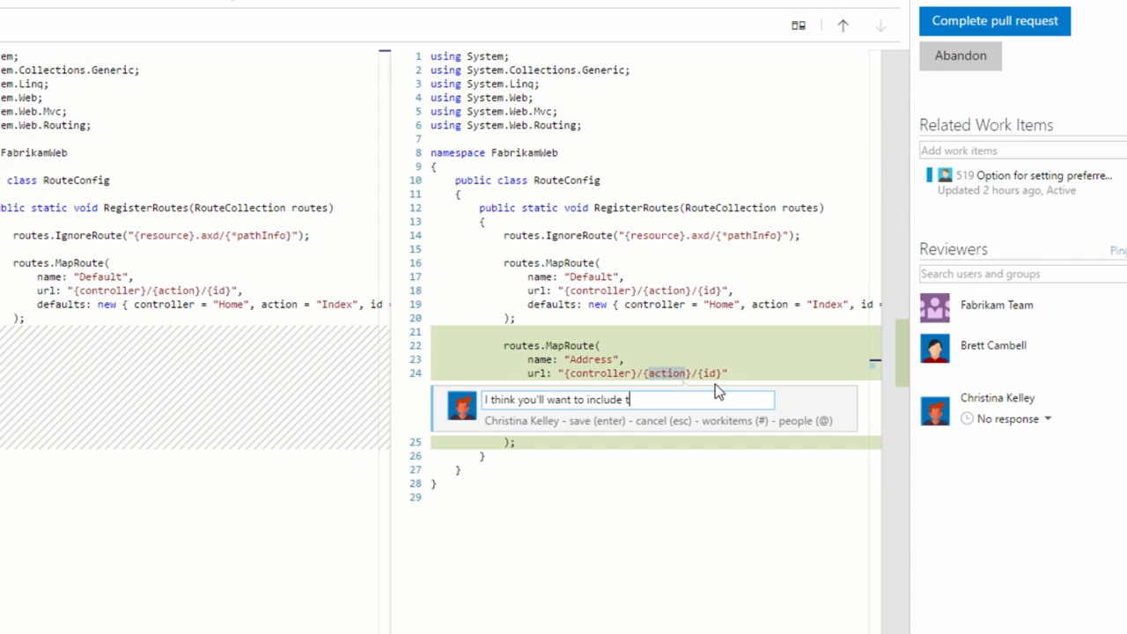
pyautogui.write('he name parameter in this route - otherwise its no')
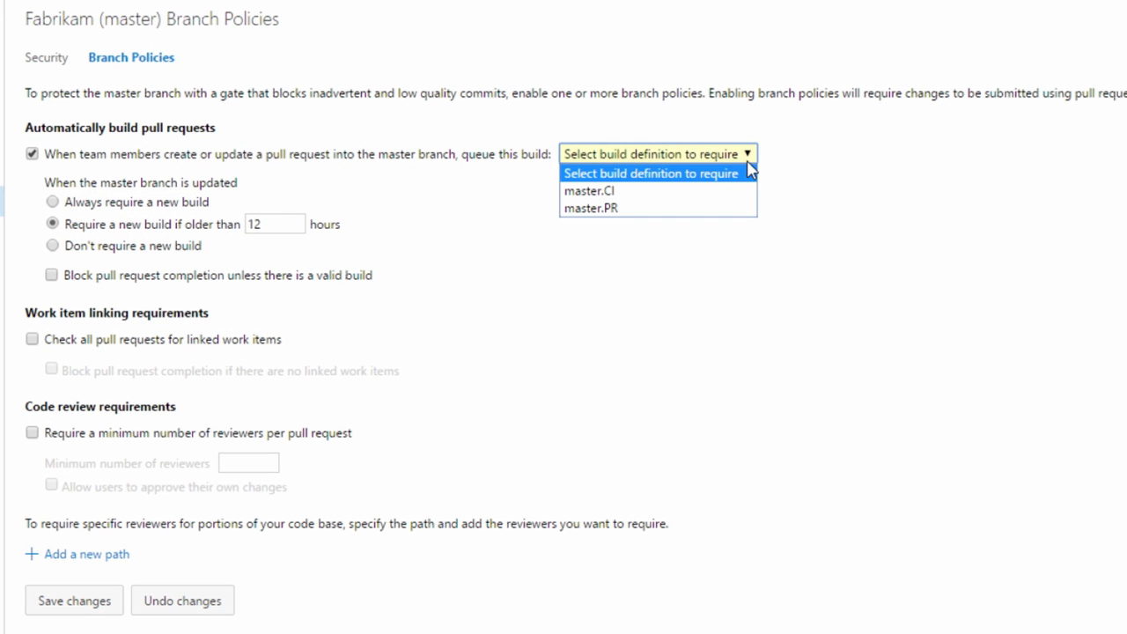
# - Choose the build definition that pull requests into master must run
pyautogui.click(591, 208)
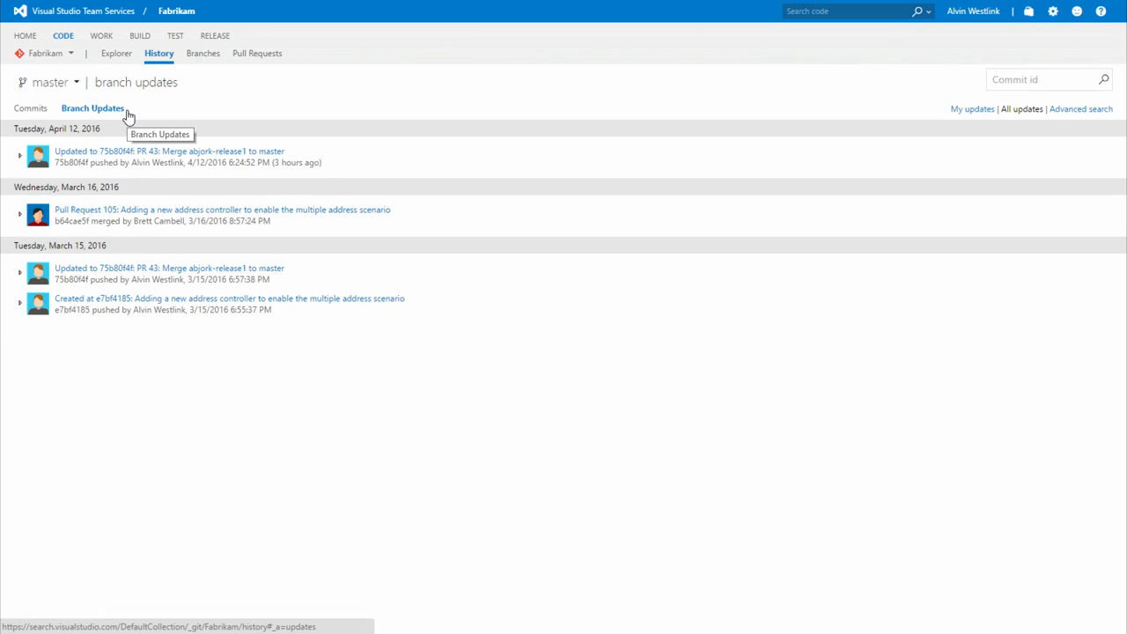
# - View pull request 105's merge commit, then search the Fabrikam code for MapRoute
pyautogui.click(20, 214)
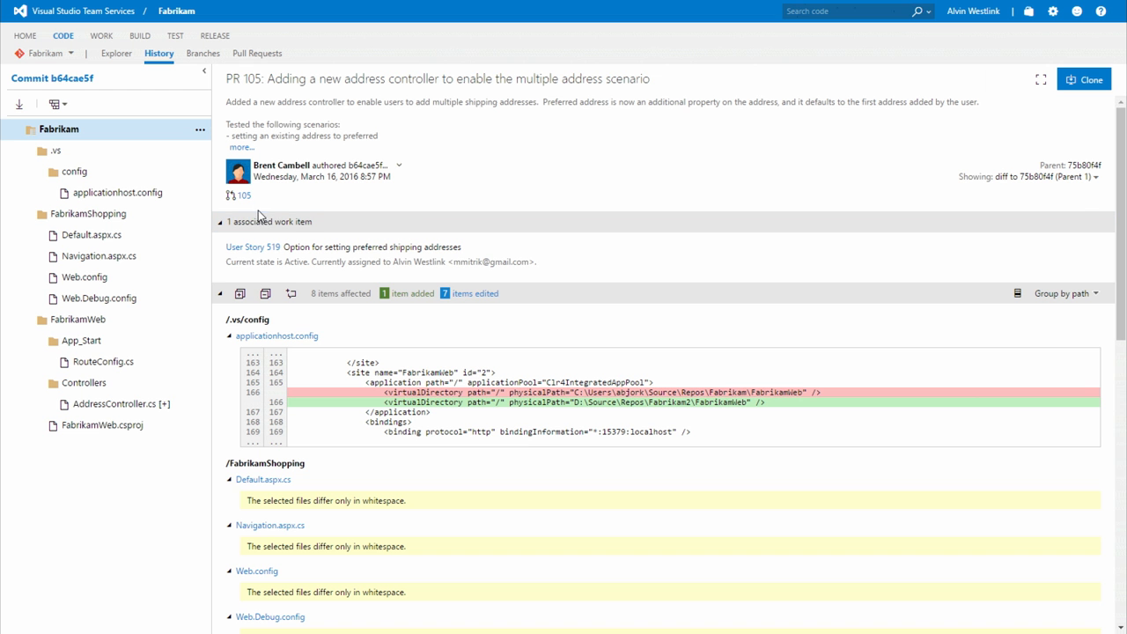
pyautogui.click(256, 53)
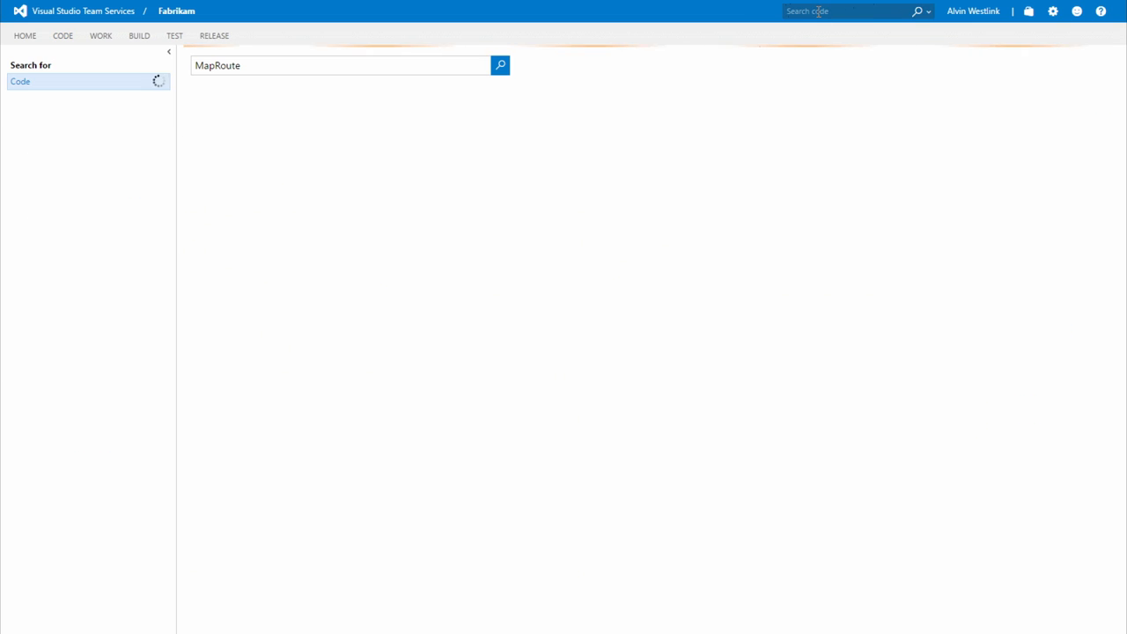
pyautogui.click(500, 65)
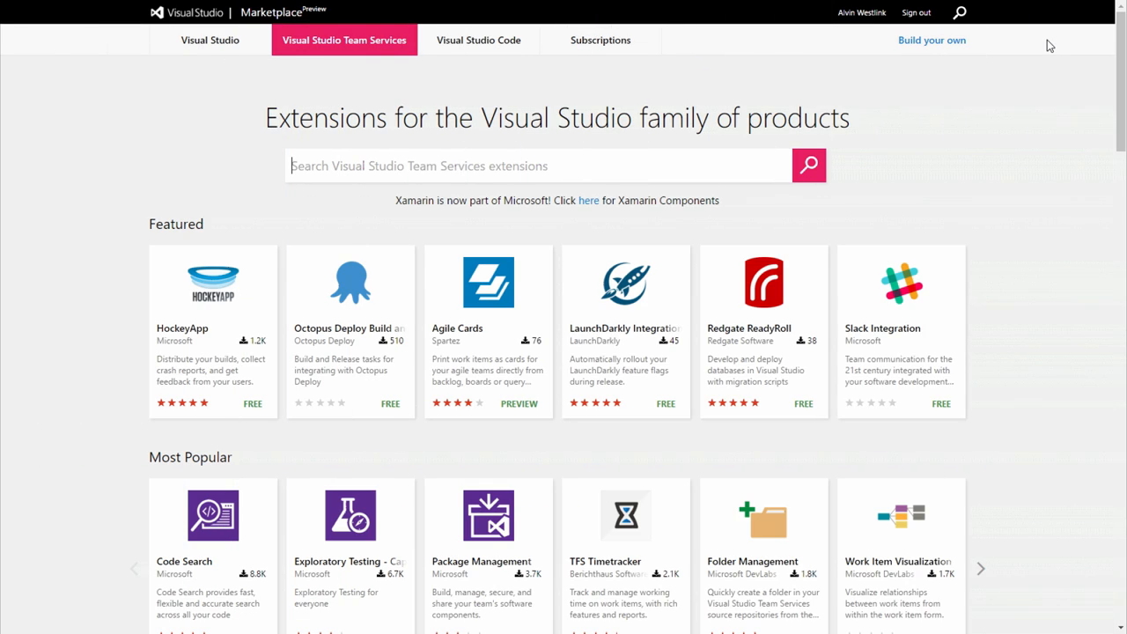
# - Find HockeyApp under Build and release in the Marketplace and view its details page
pyautogui.scroll(-3)
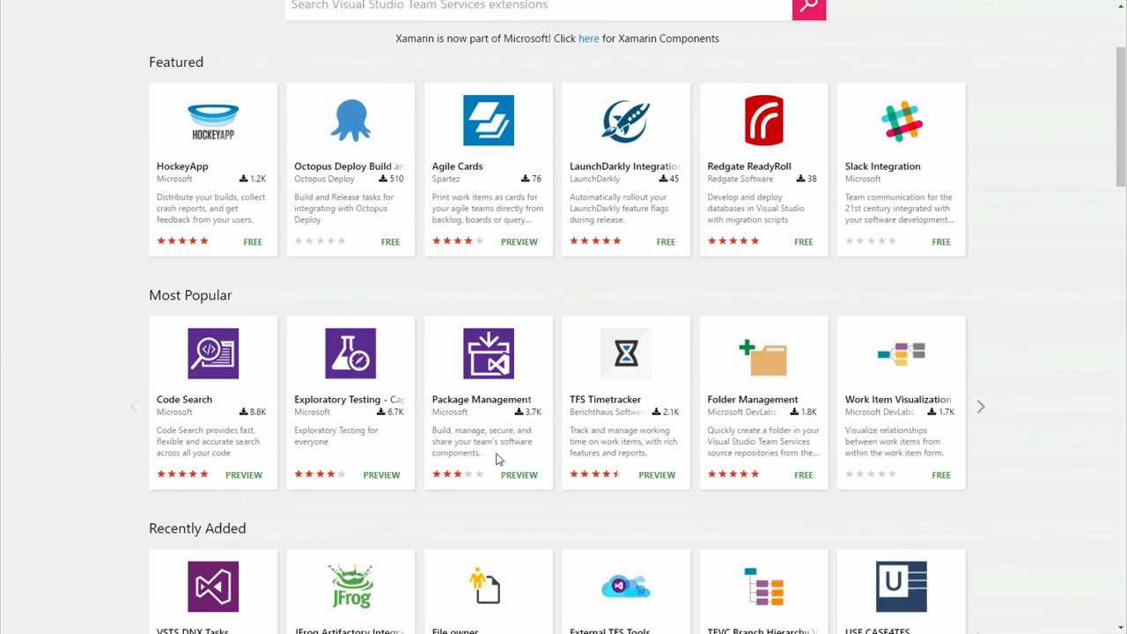
pyautogui.scroll(-3)
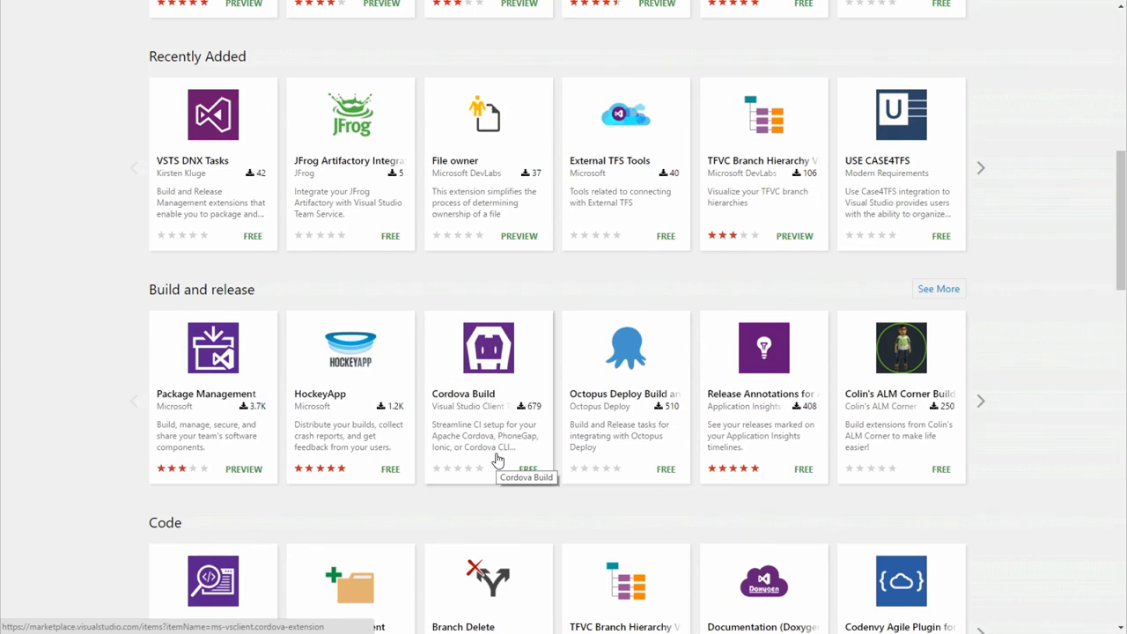
pyautogui.moveTo(393, 379)
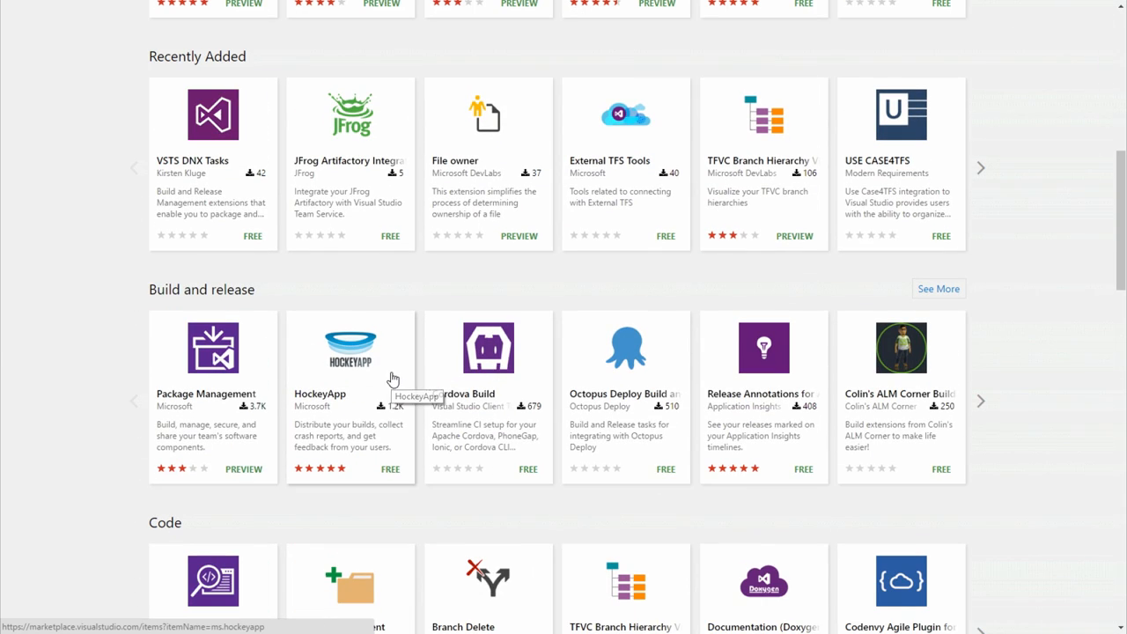
pyautogui.click(350, 348)
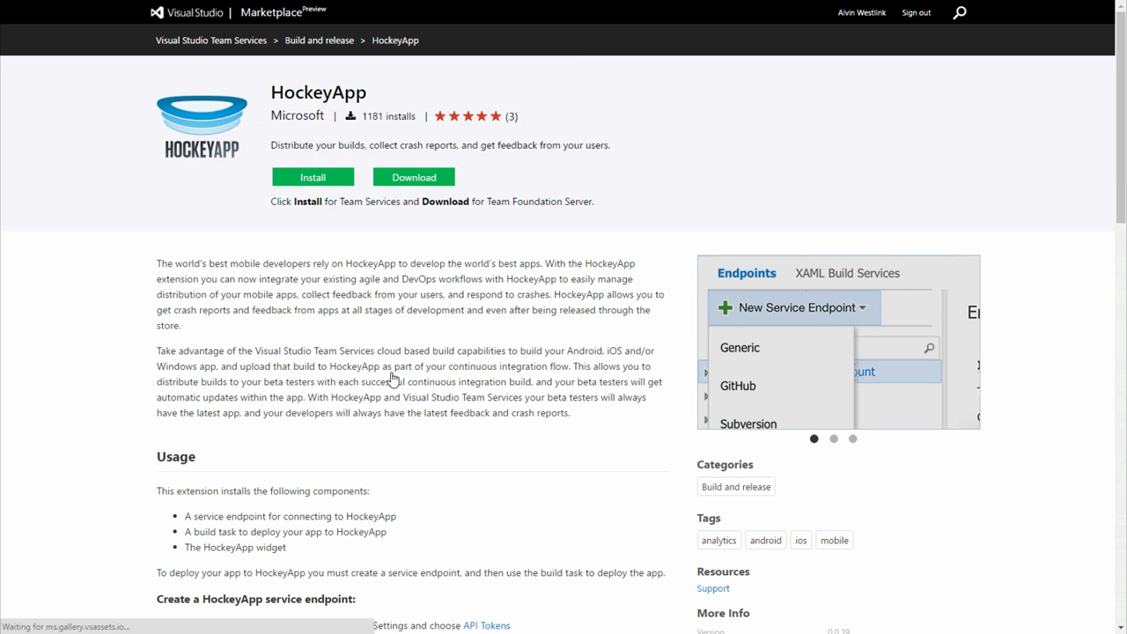